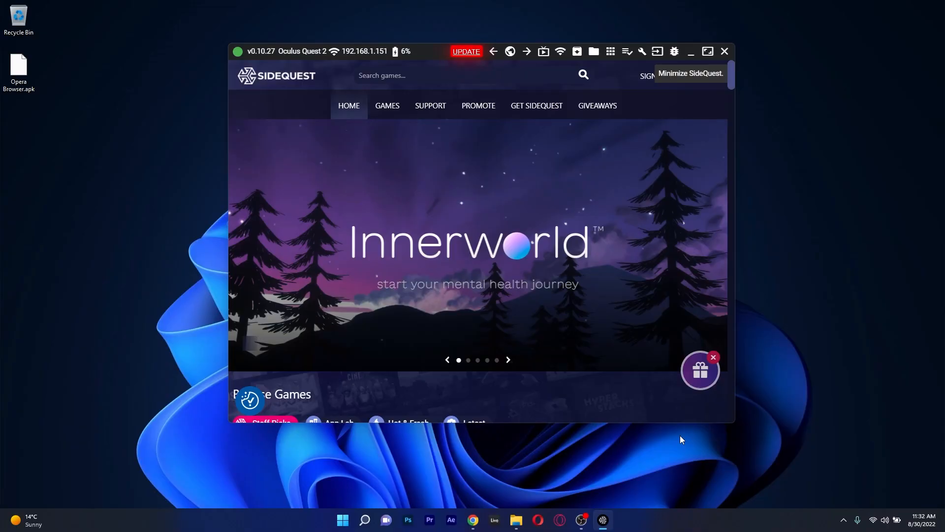
pyautogui.moveTo(784, 385)
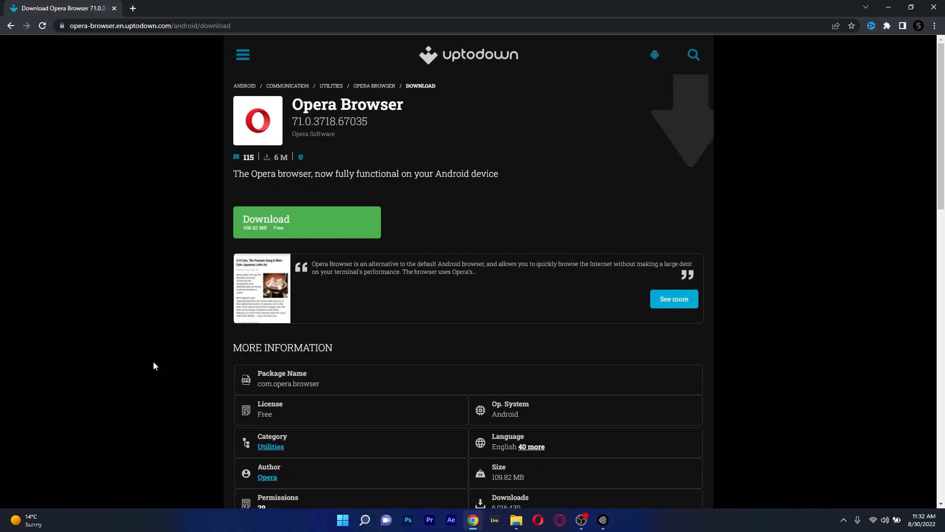
# Start the 'Install APK file from folder on computer' action and confirm the Open dialog.
pyautogui.click(601, 520)
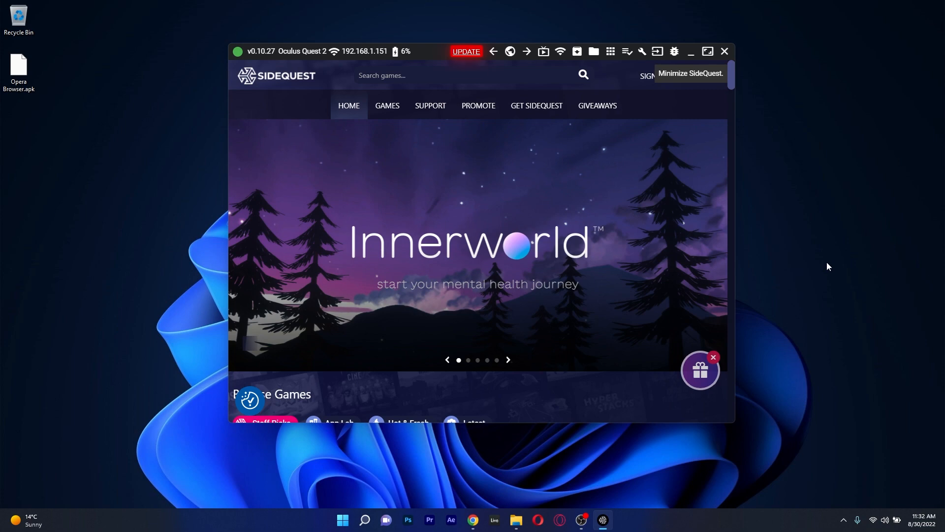
pyautogui.click(577, 51)
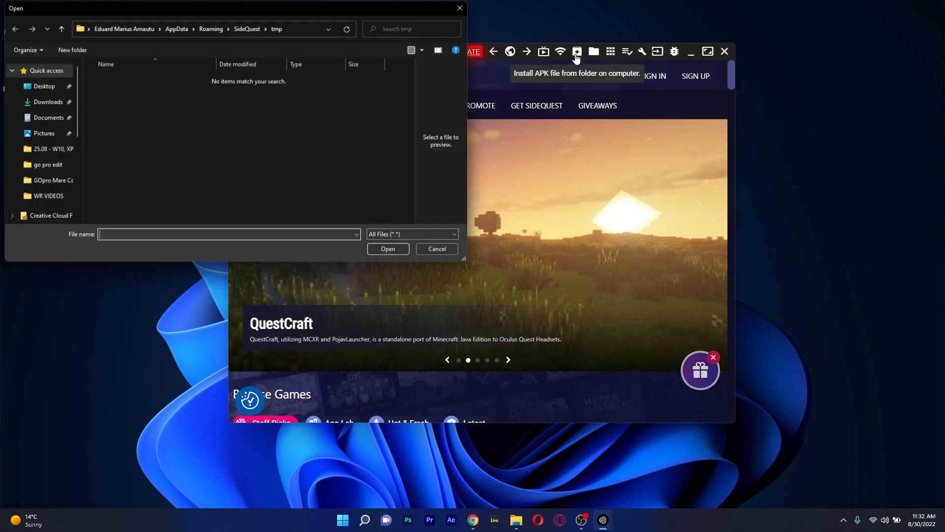
pyautogui.click(388, 248)
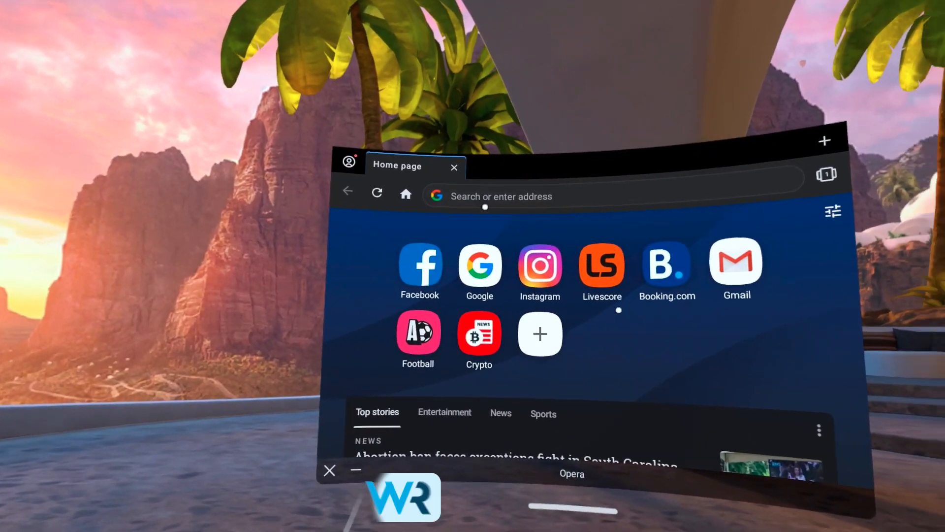
# Load windowsreport.com, view the '7 Best Browsers for Downloading Large Files' article and pick a video quality.
pyautogui.click(603, 196)
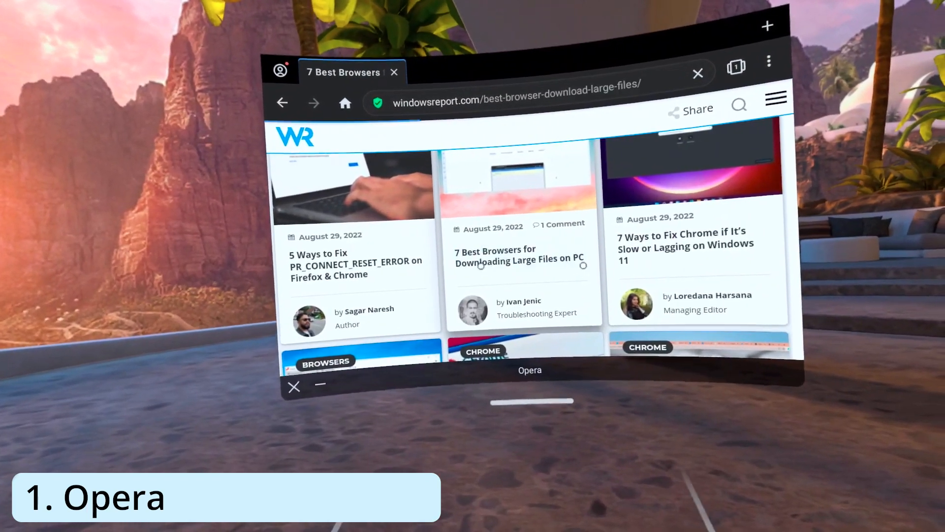
pyautogui.click(519, 254)
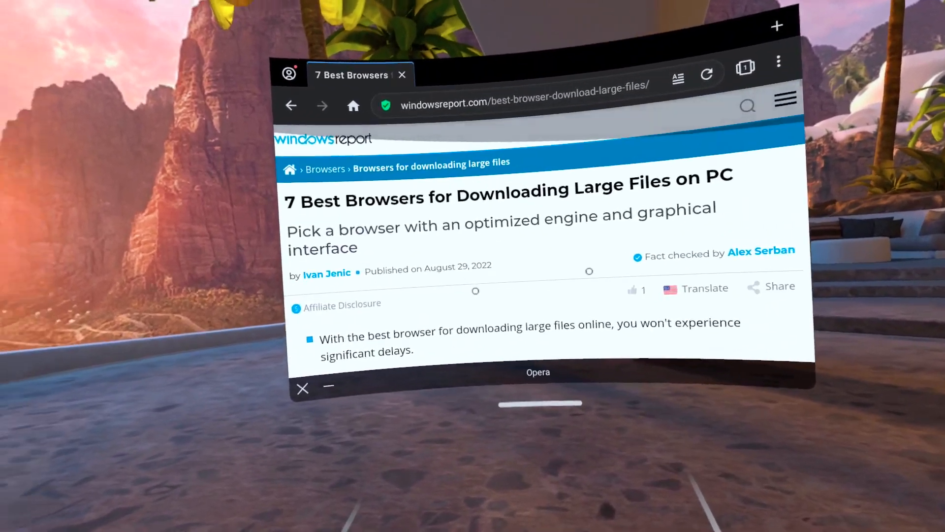
pyautogui.scroll(-3)
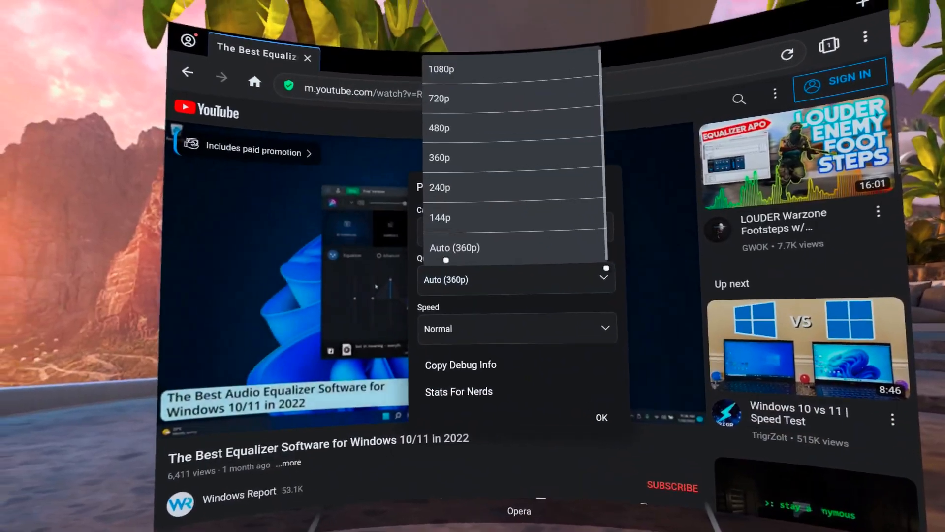
pyautogui.click(442, 69)
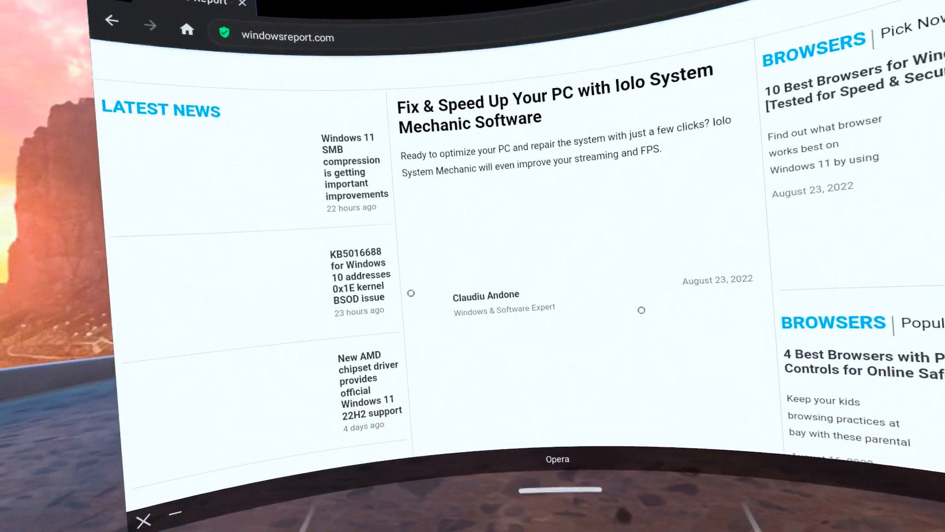
# Scroll back through the Windows Report homepage to the latest news stories.
pyautogui.scroll(-3)
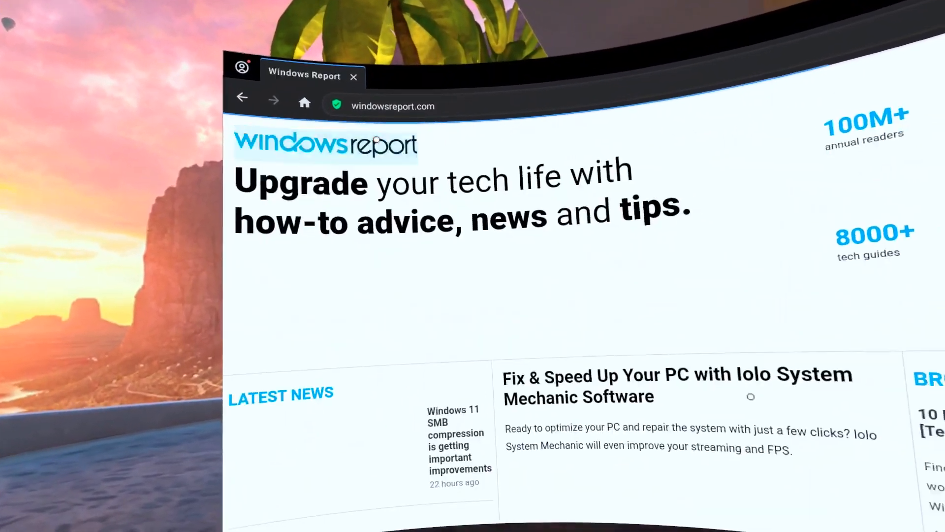
pyautogui.scroll(-3)
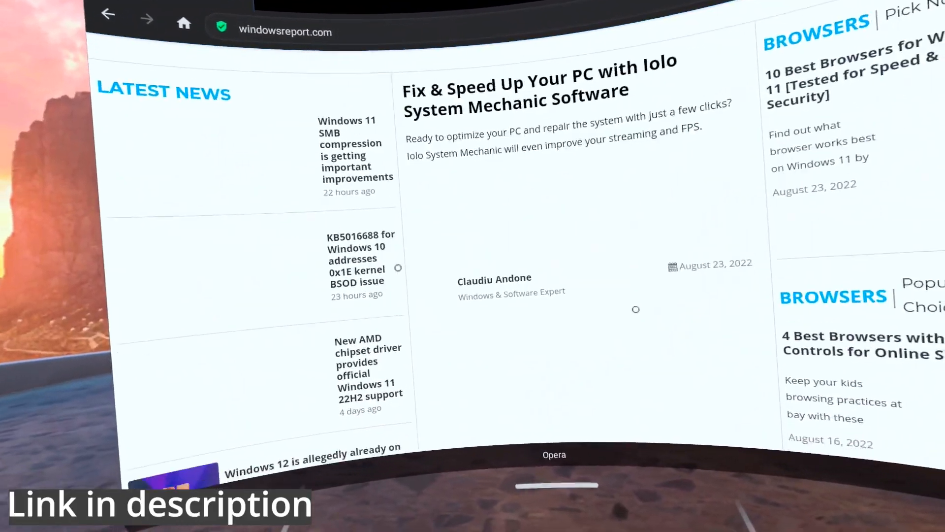
pyautogui.scroll(-3)
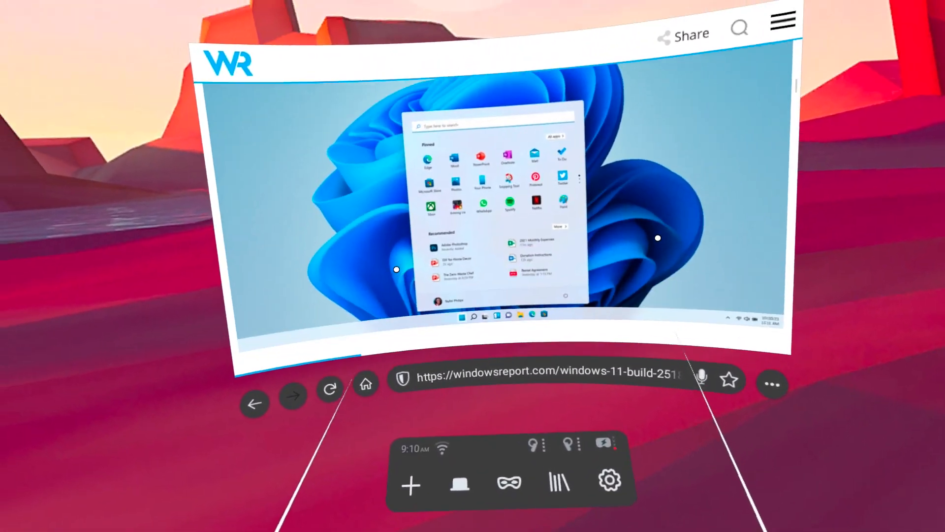
# Scroll through the Windows 11 build article in Firefox Reality.
pyautogui.scroll(-3)
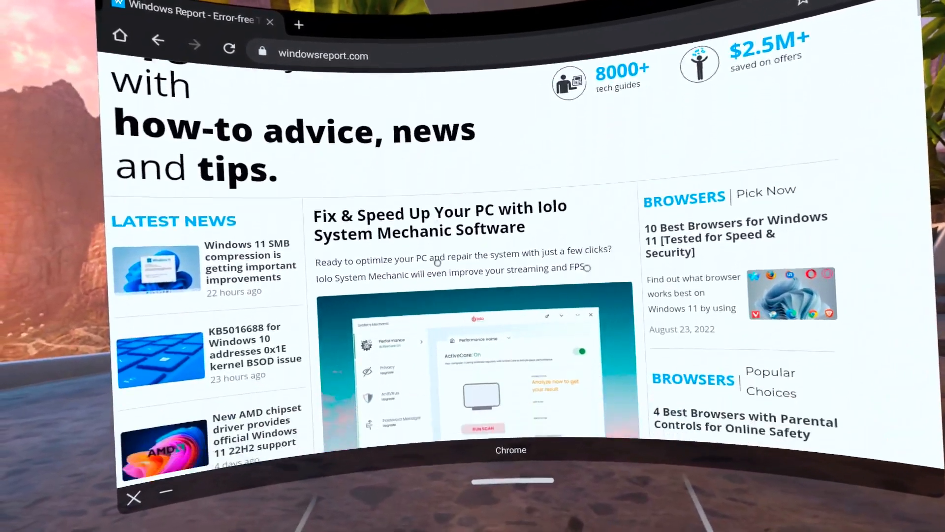
# Leave Chrome VR's Windows Report browsing and return to the PC's Windows 11 desktop.
pyautogui.click(297, 24)
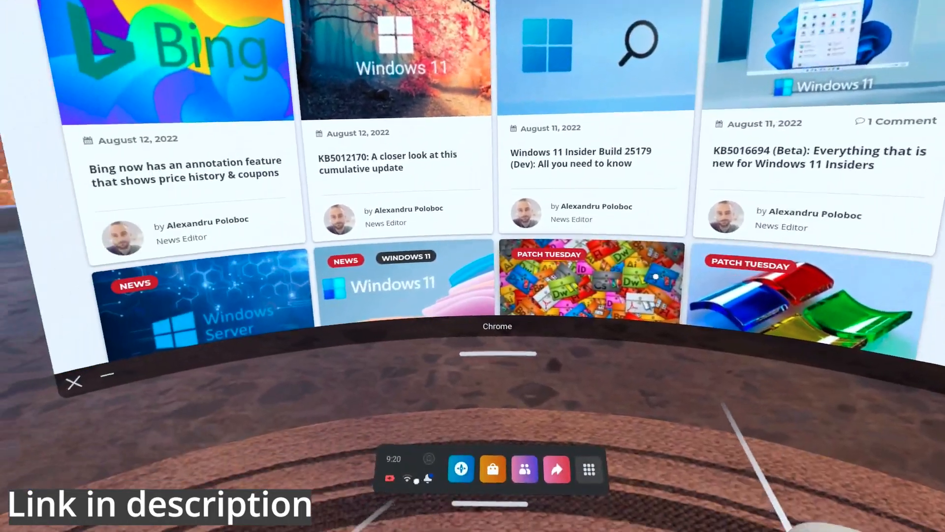
pyautogui.click(74, 383)
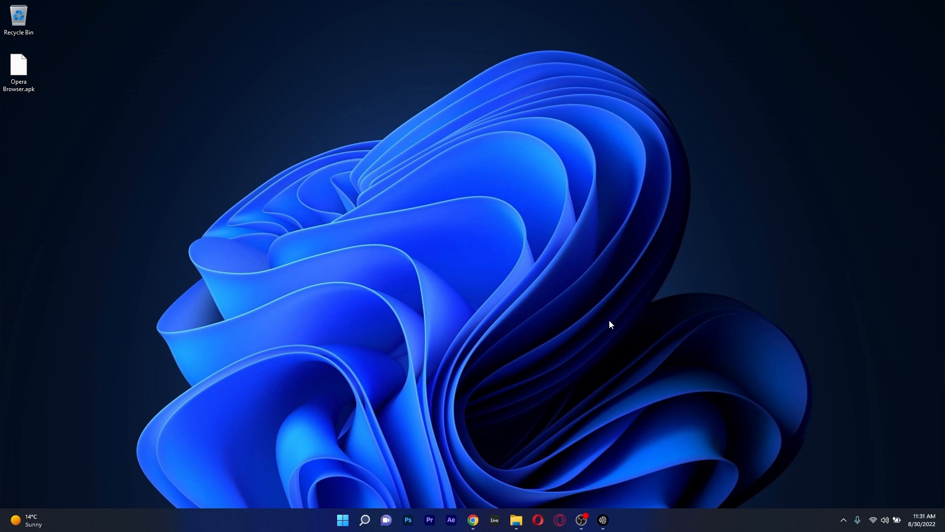
# Launch SideQuest from the taskbar so it shows the Oculus Quest 2 connected.
pyautogui.click(601, 520)
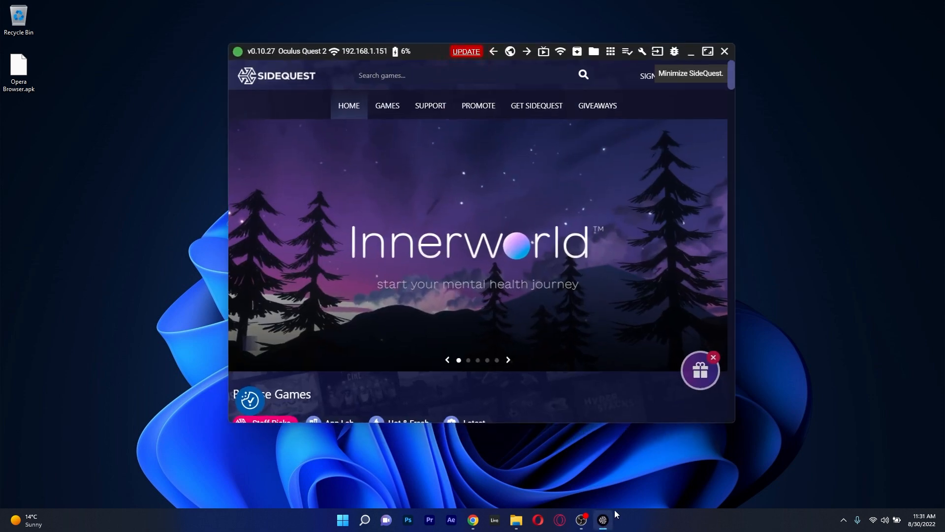
pyautogui.moveTo(680, 439)
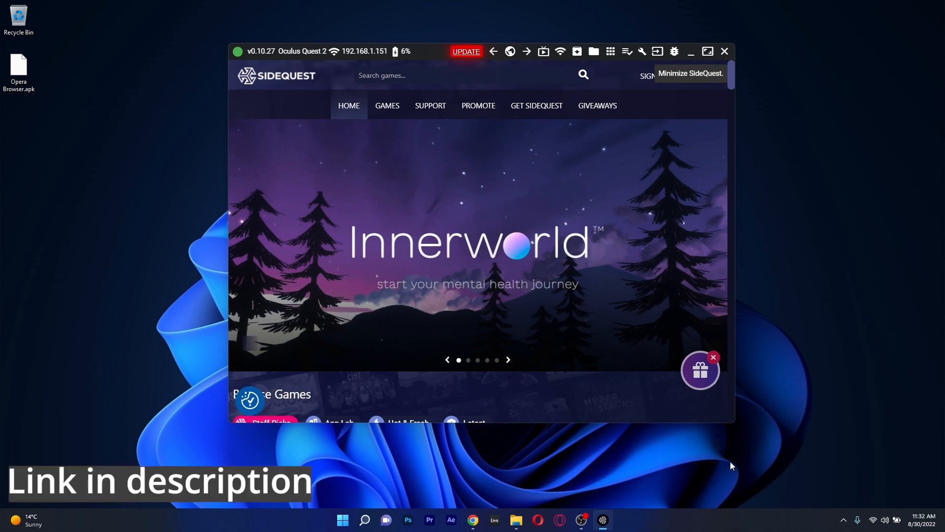
pyautogui.moveTo(778, 387)
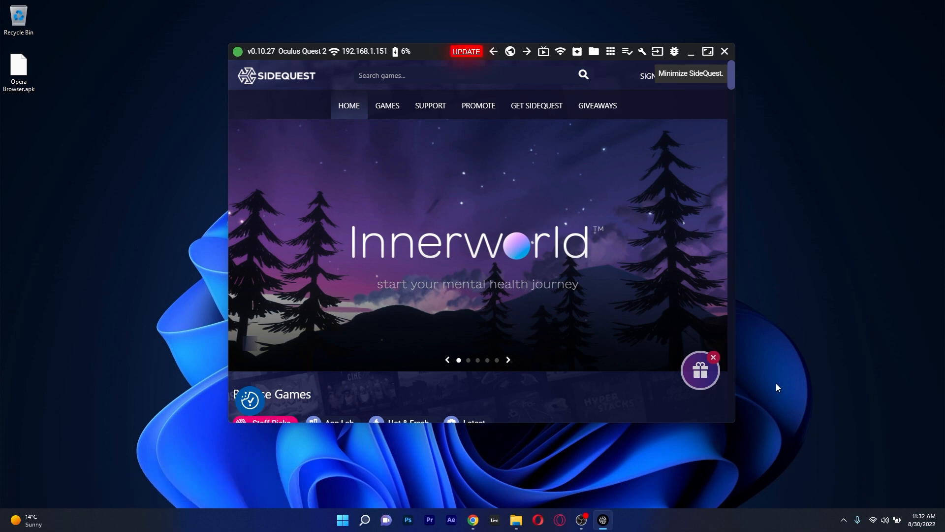
pyautogui.moveTo(784, 385)
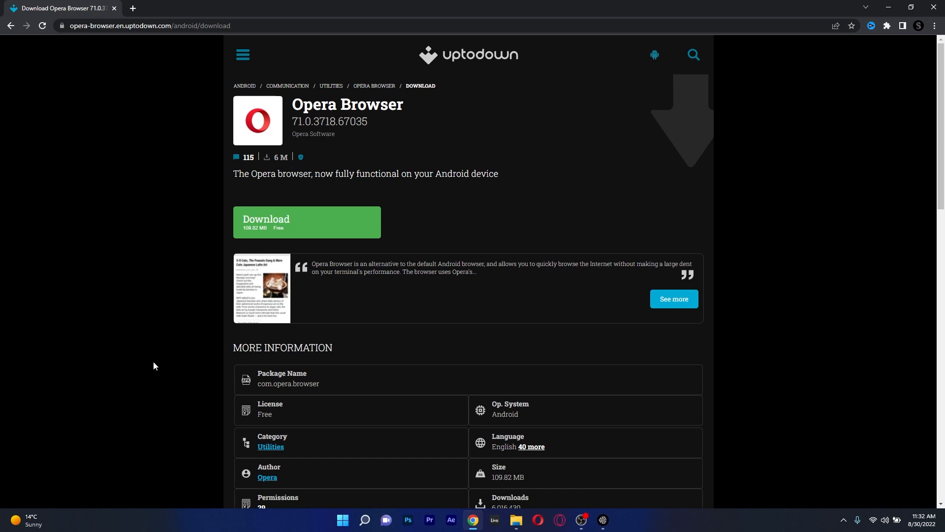
pyautogui.moveTo(886, 91)
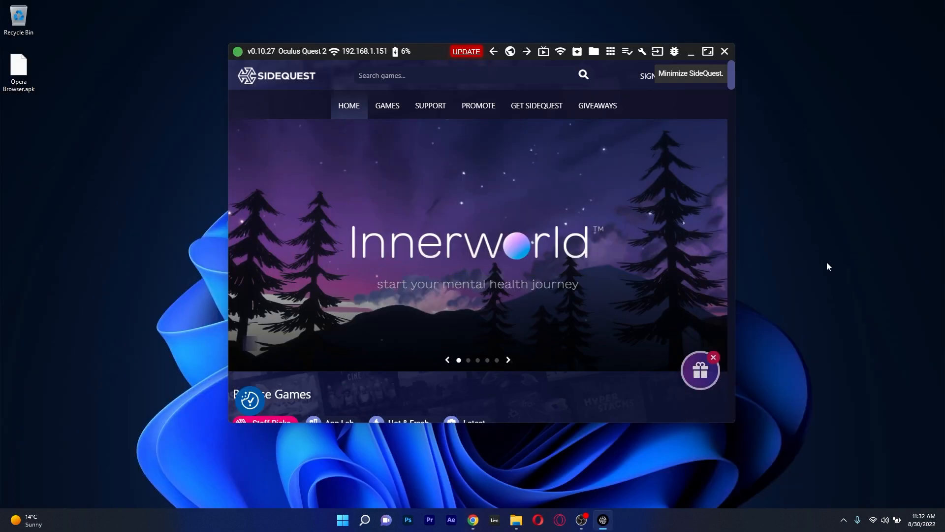
pyautogui.moveTo(614, 98)
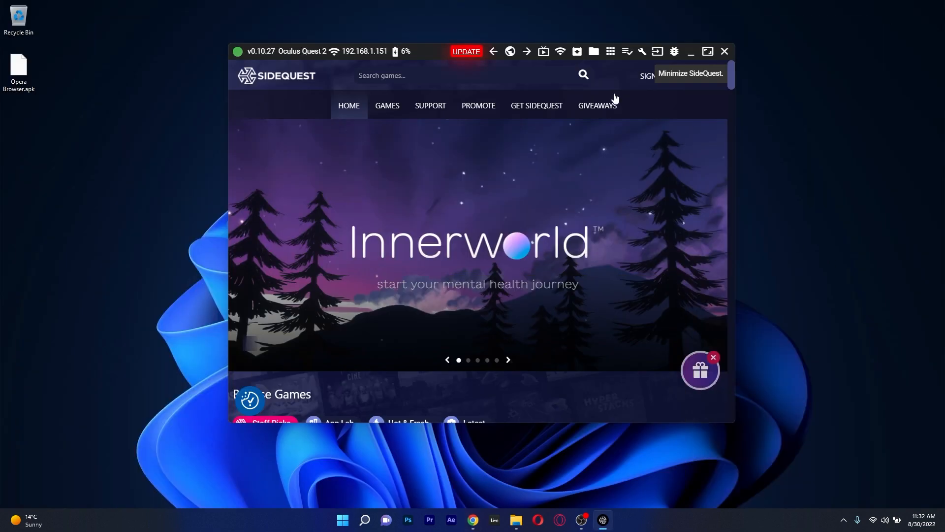
pyautogui.moveTo(576, 52)
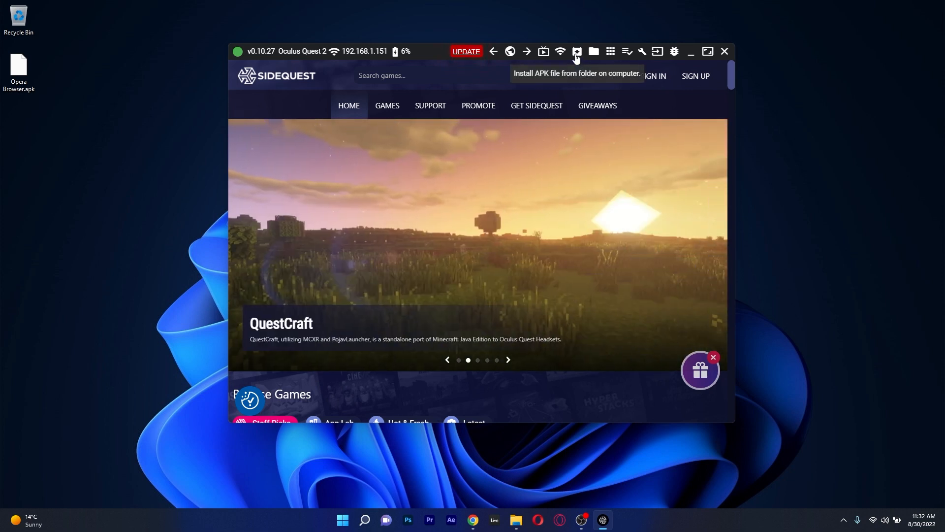
# Choose Opera Browser.apk from the Desktop folder and send it to the Quest 2.
pyautogui.click(575, 51)
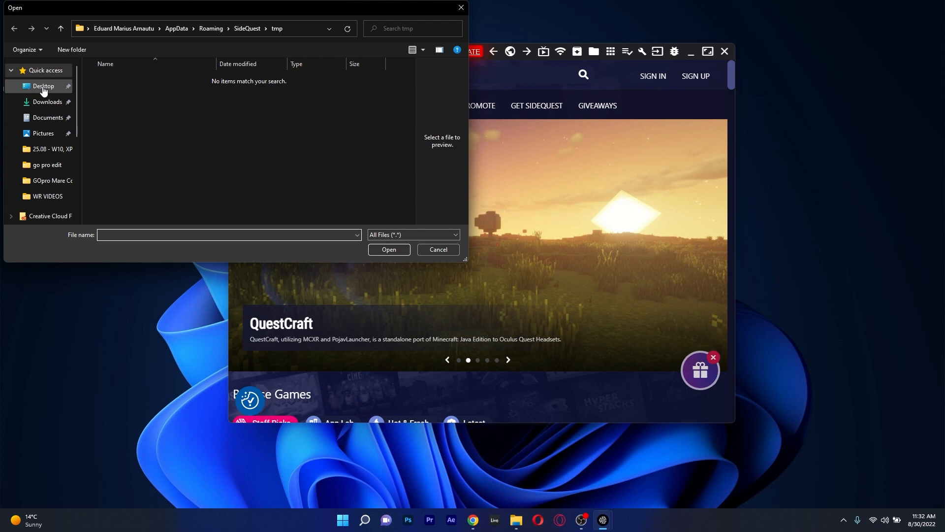
pyautogui.click(42, 86)
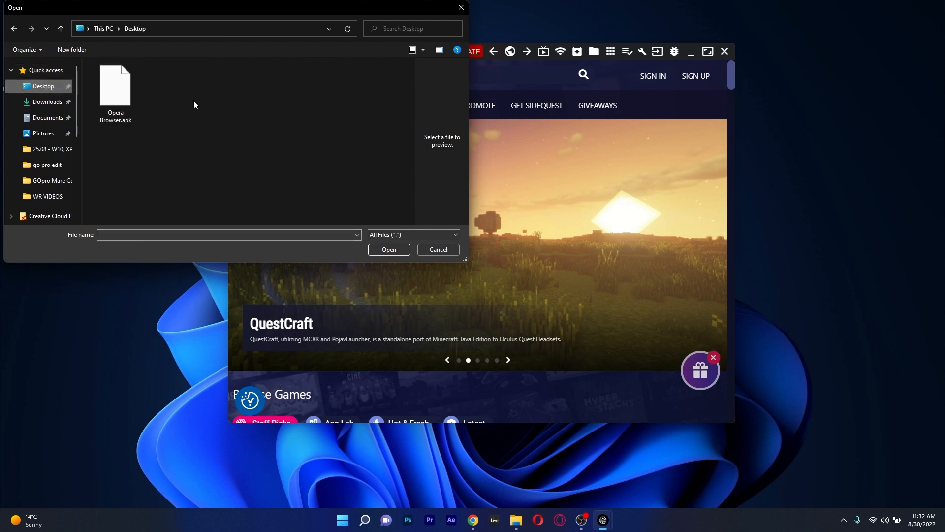
pyautogui.click(116, 85)
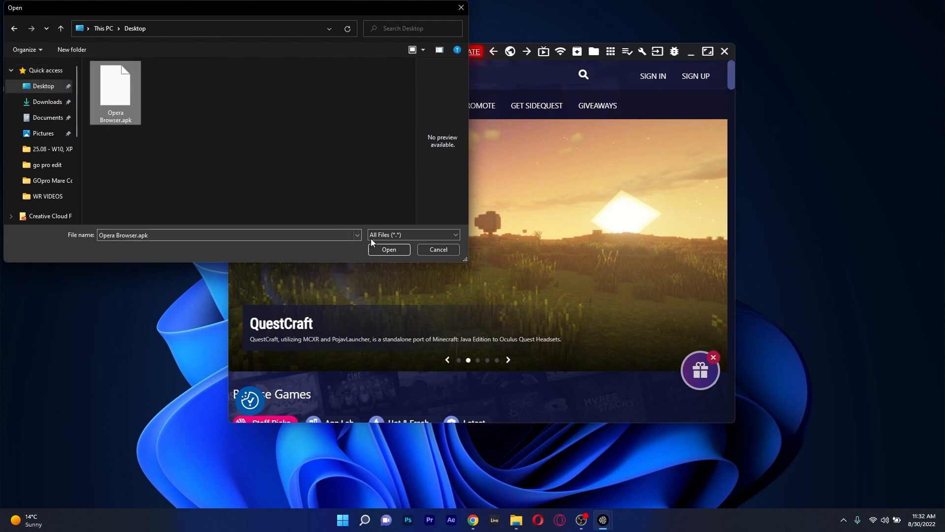
pyautogui.click(389, 249)
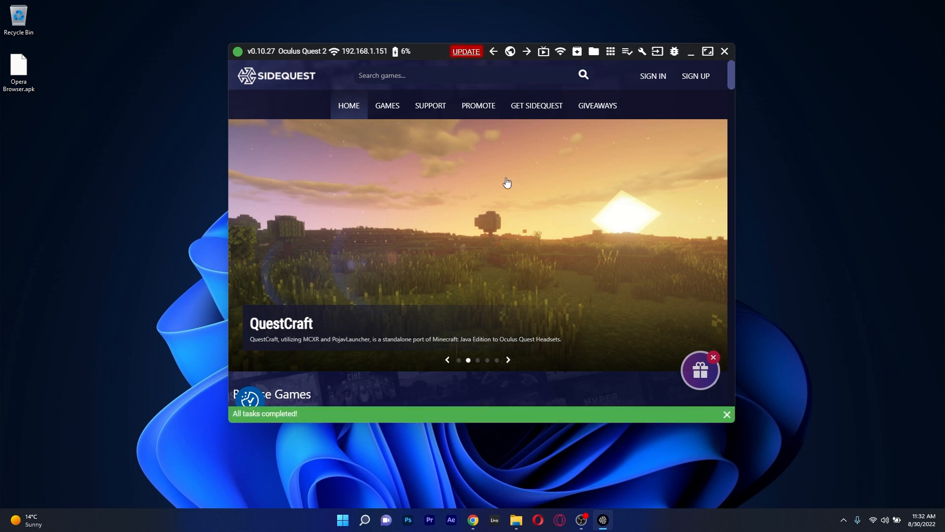
pyautogui.moveTo(230, 422)
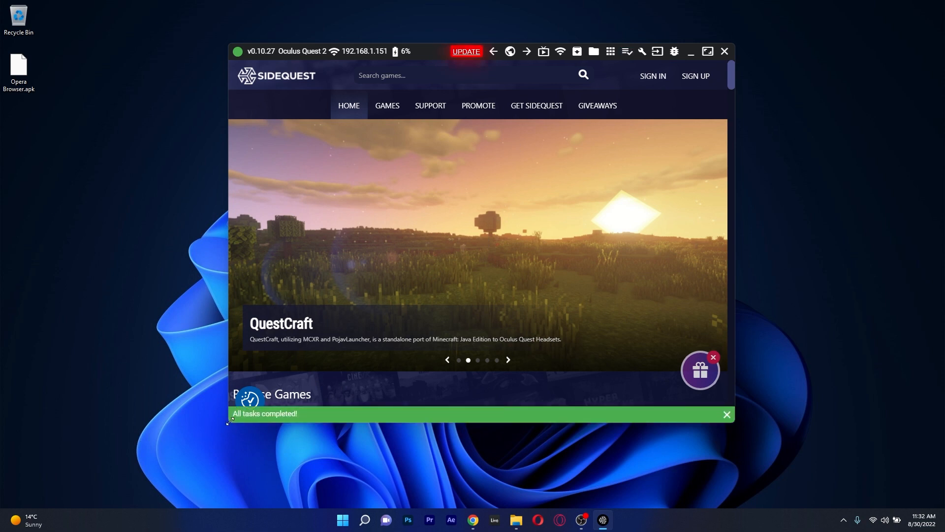
# Dismiss the green 'All tasks completed!' bar and minimize SideQuest to the desktop.
pyautogui.click(726, 414)
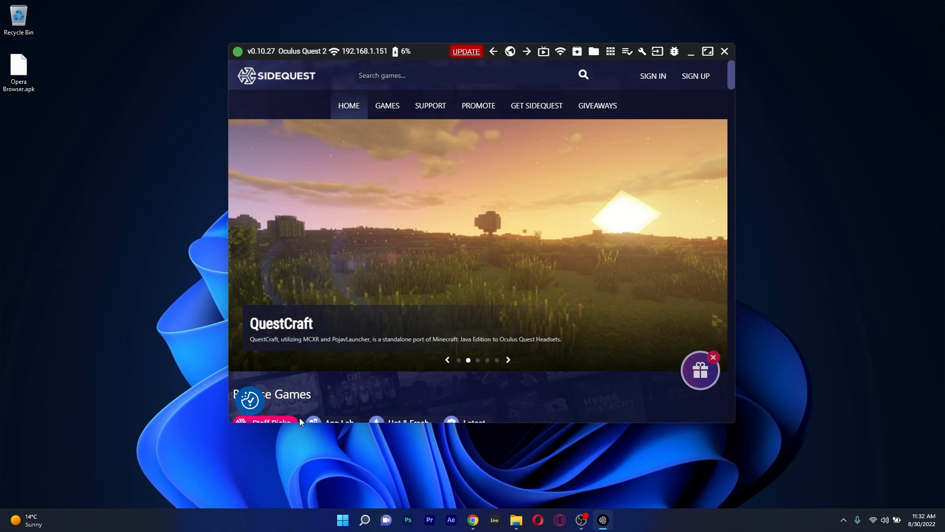
pyautogui.click(724, 51)
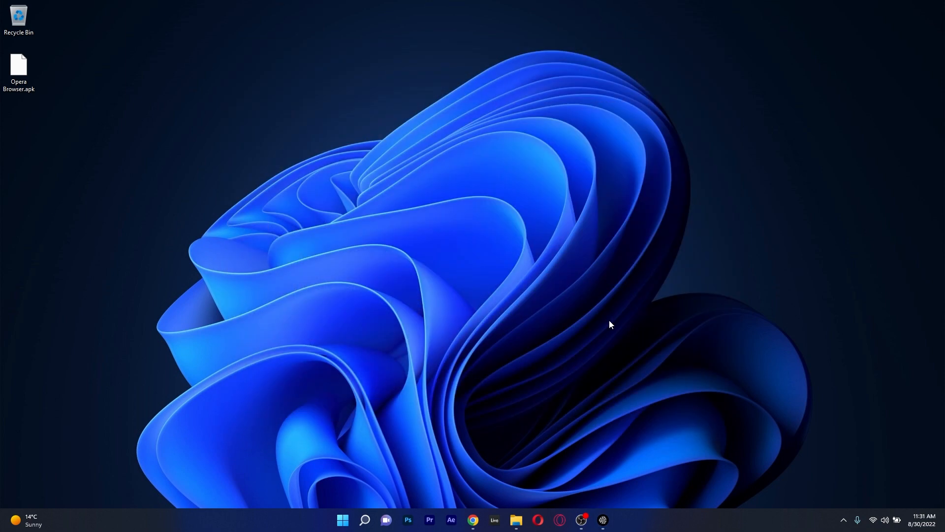